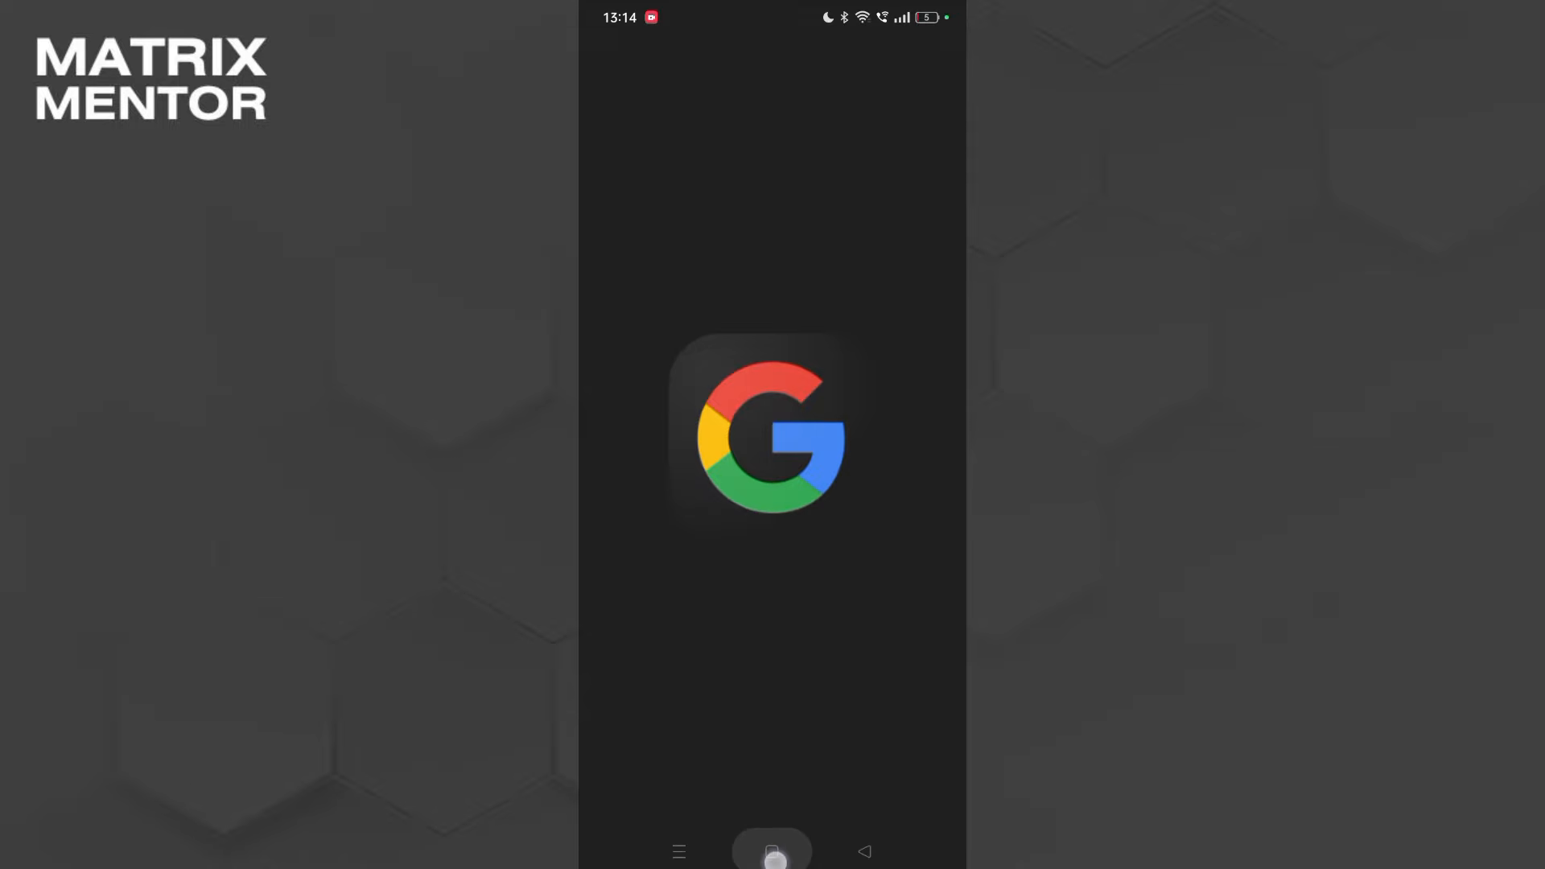
# Leave the Google app and land on the launcher home screen
pyautogui.click(771, 851)
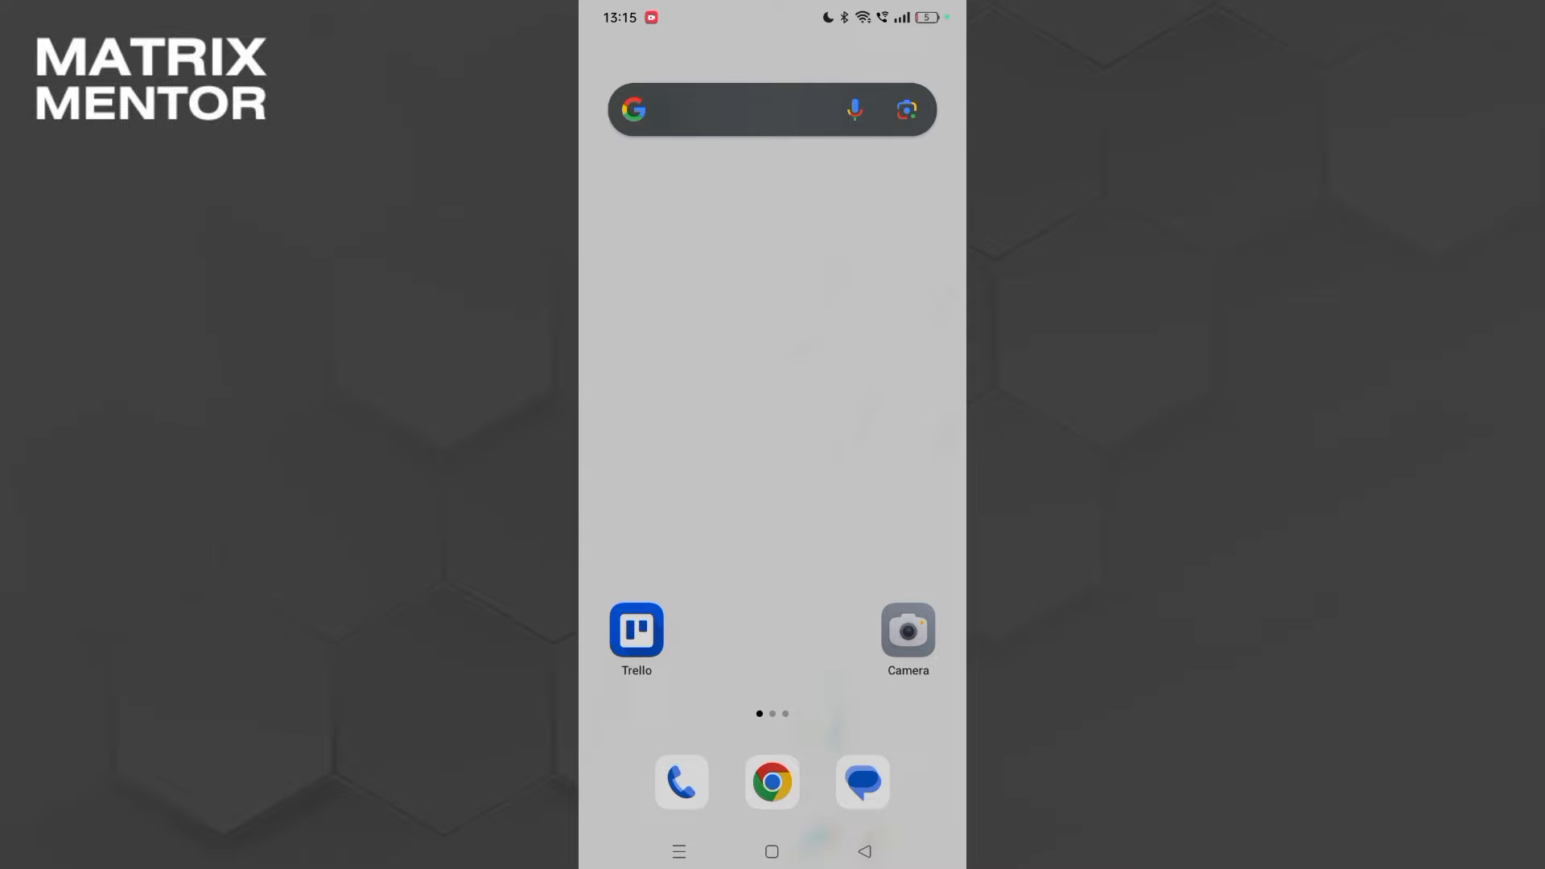
# Open Settings from the app drawer and scroll its main list to Apps, Privacy and Battery
pyautogui.scroll(3)
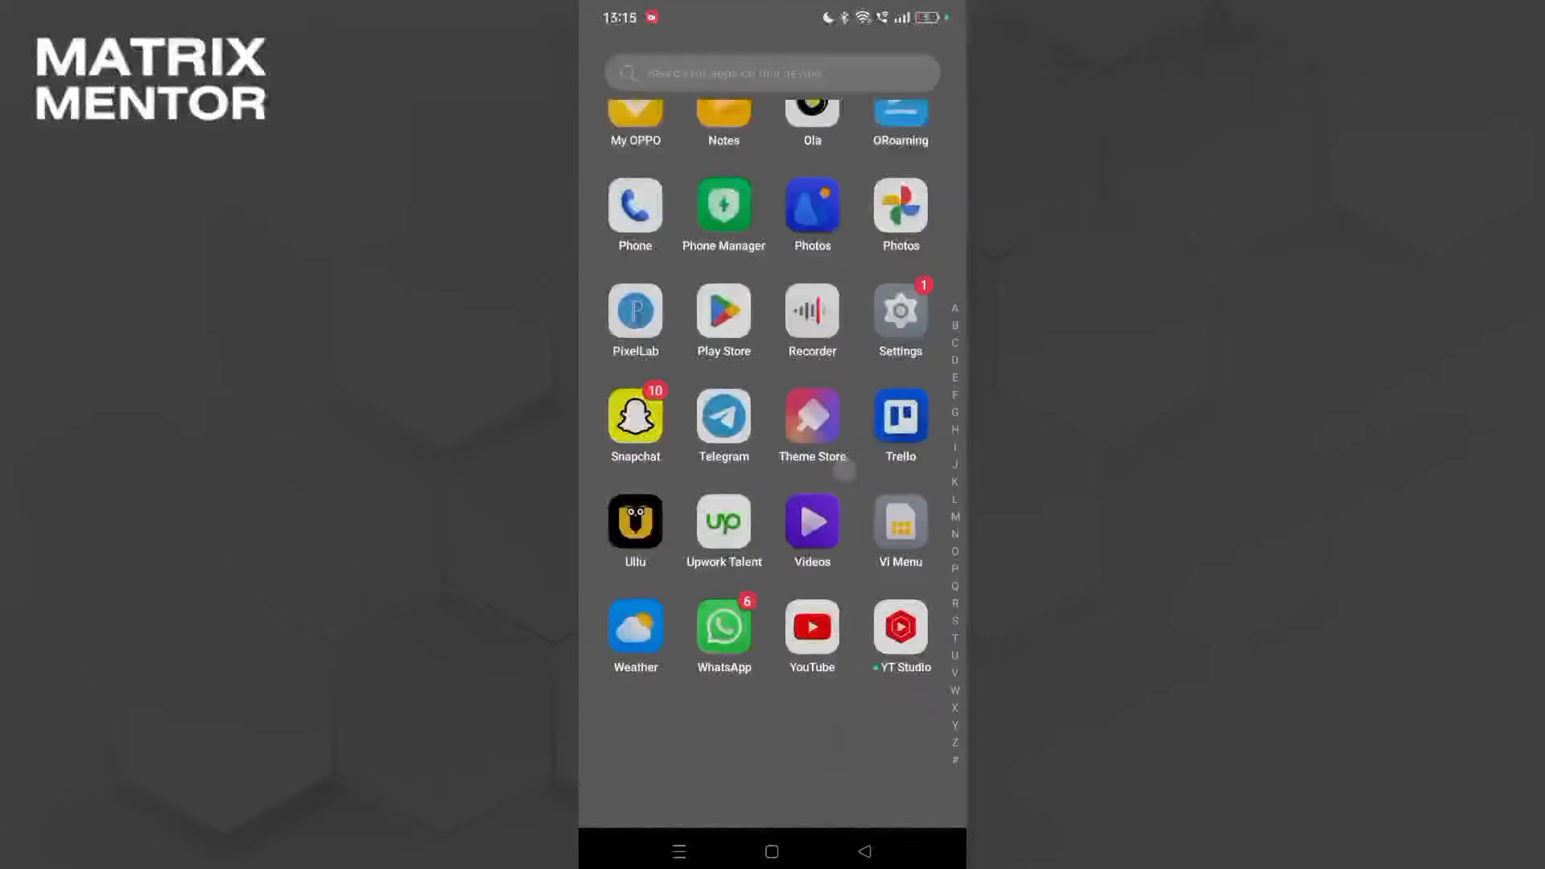
pyautogui.click(811, 632)
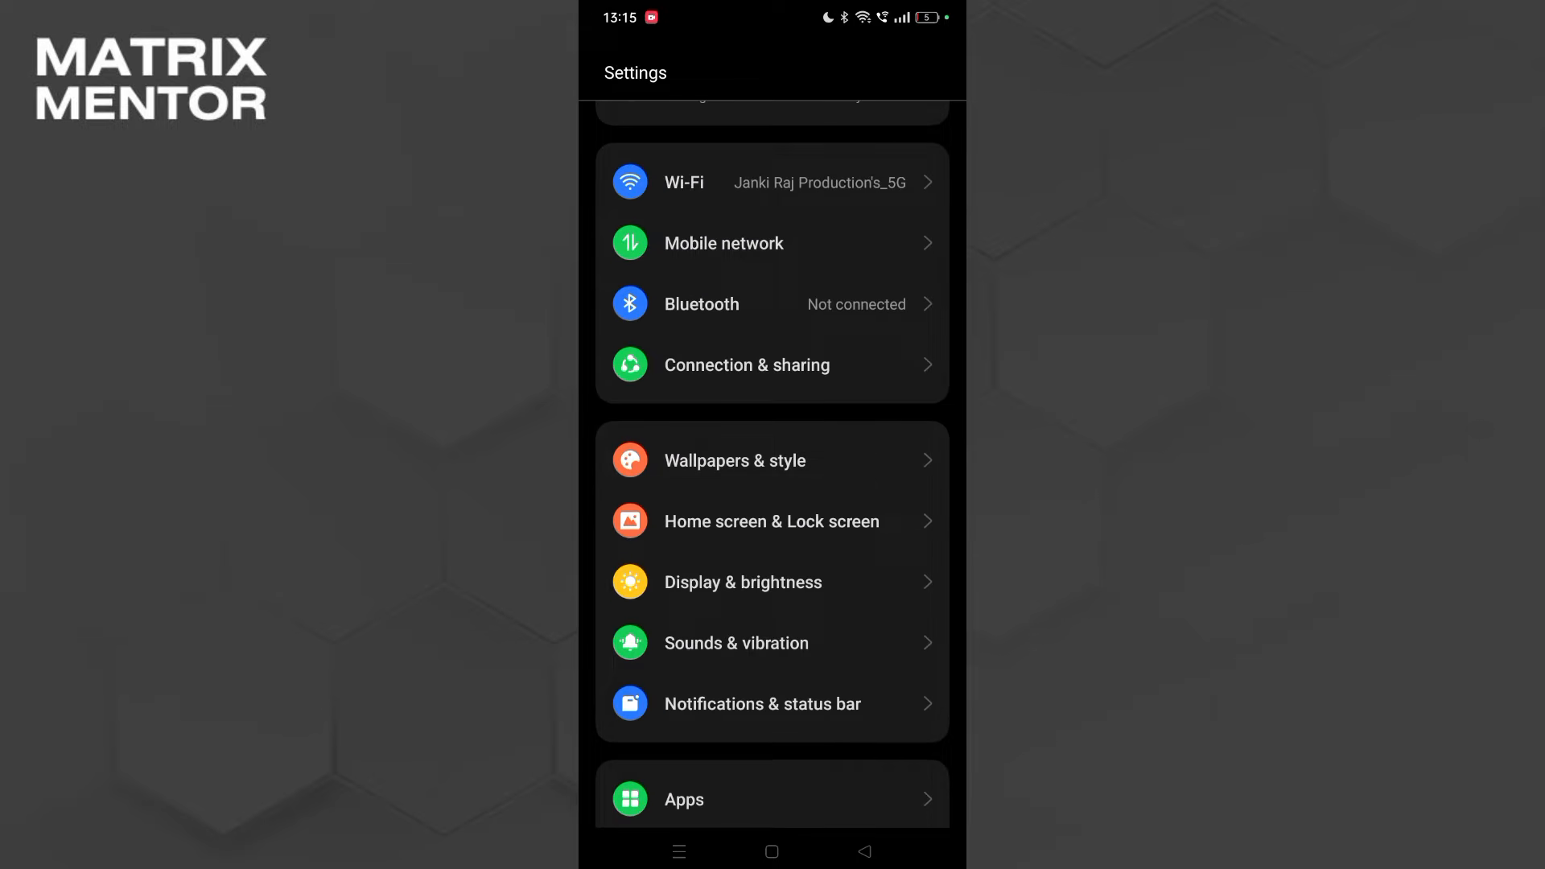
pyautogui.scroll(-3)
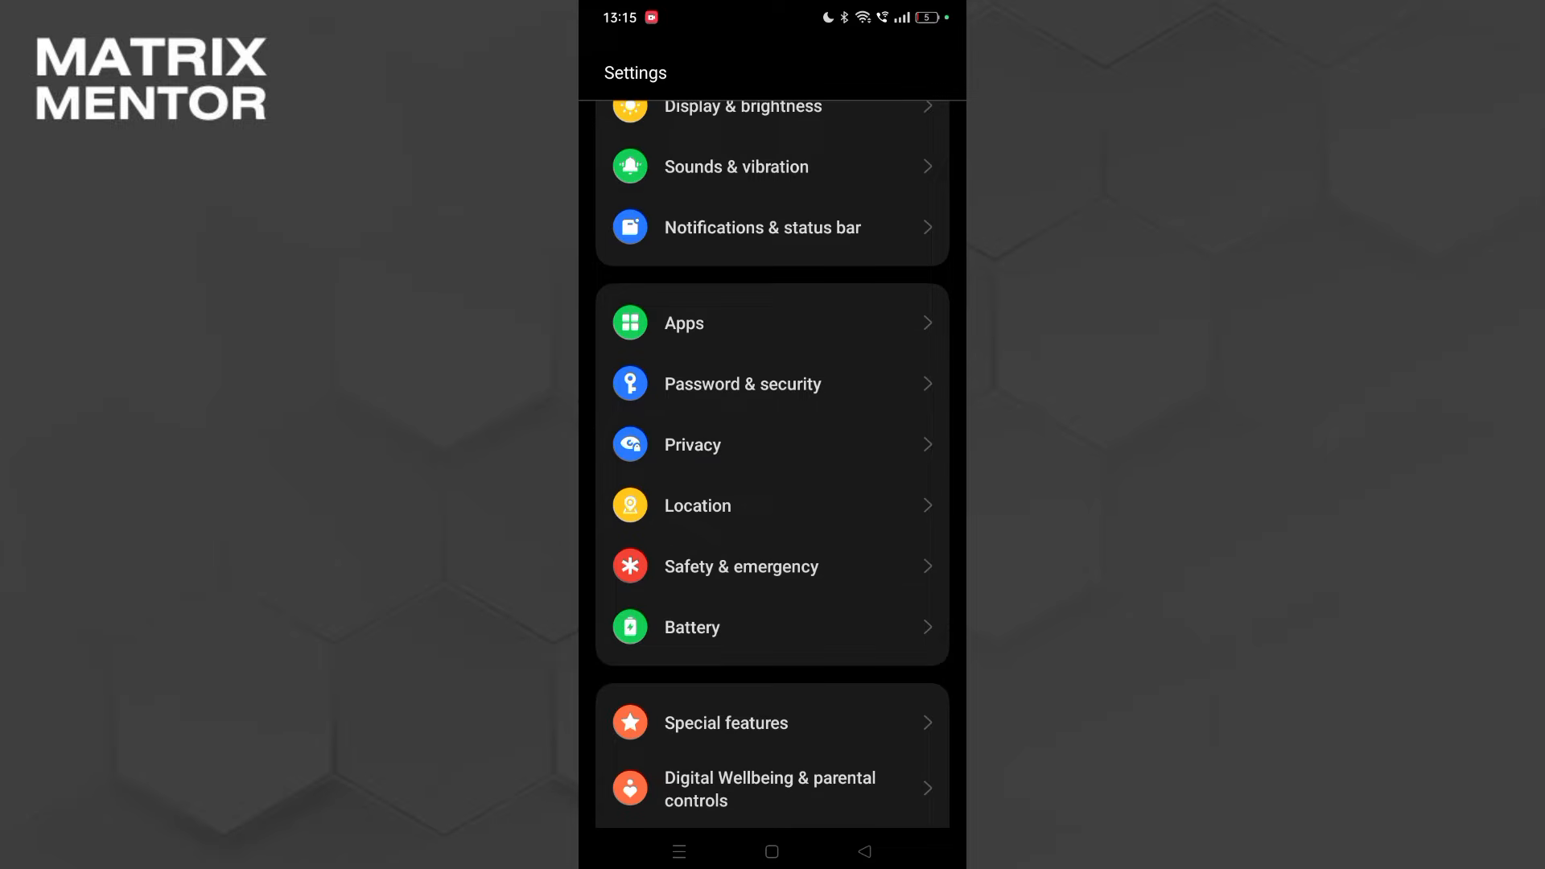
# Open Privacy's Permission manager, scan the per-permission app counts, then go back home
pyautogui.click(692, 444)
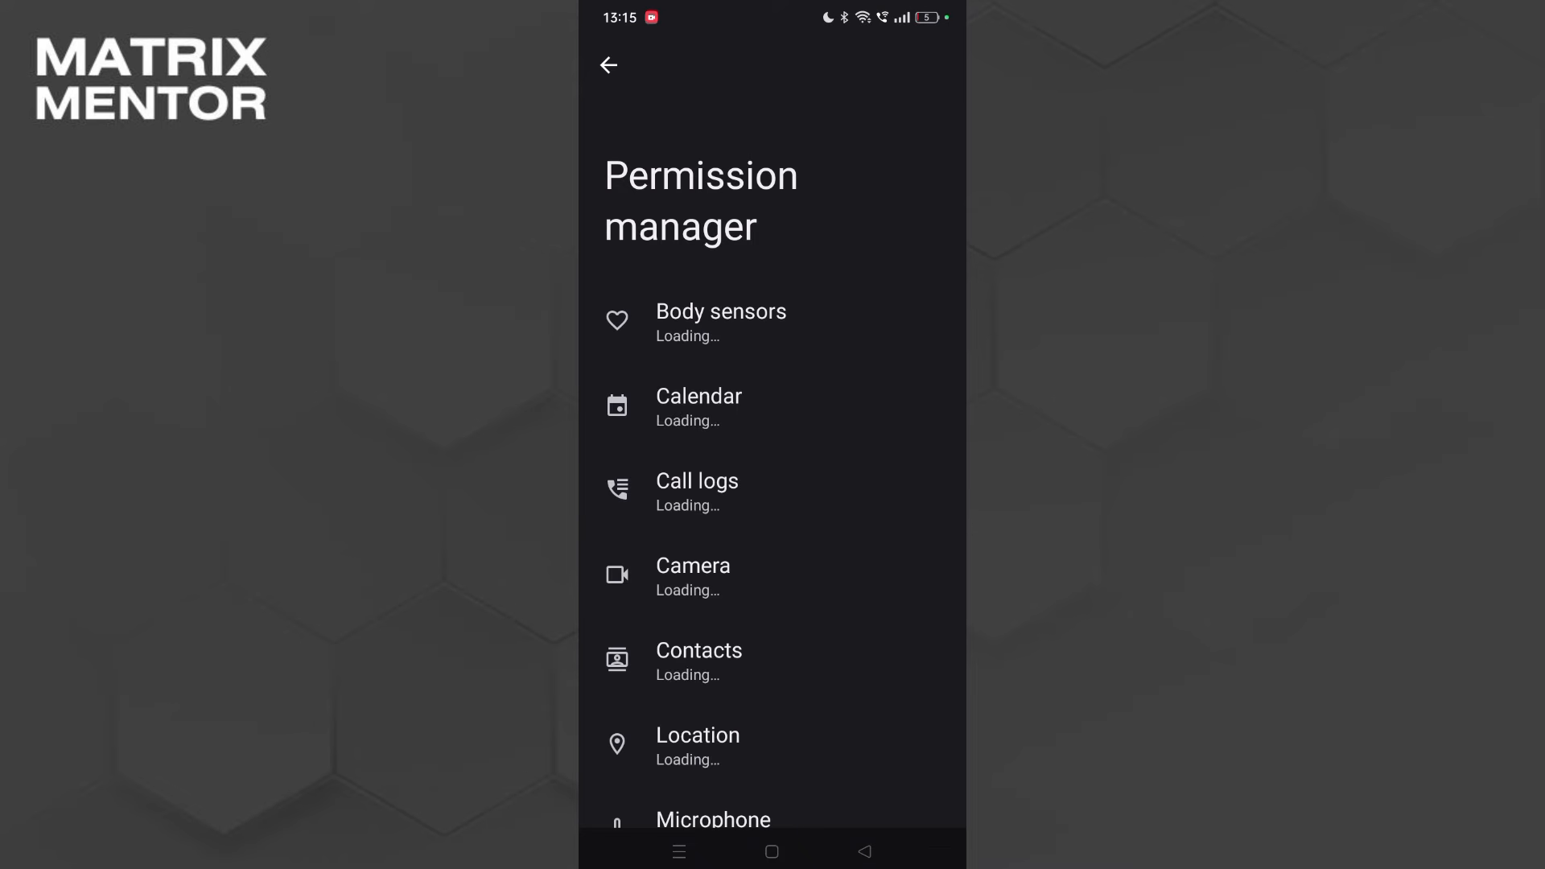
pyautogui.scroll(3)
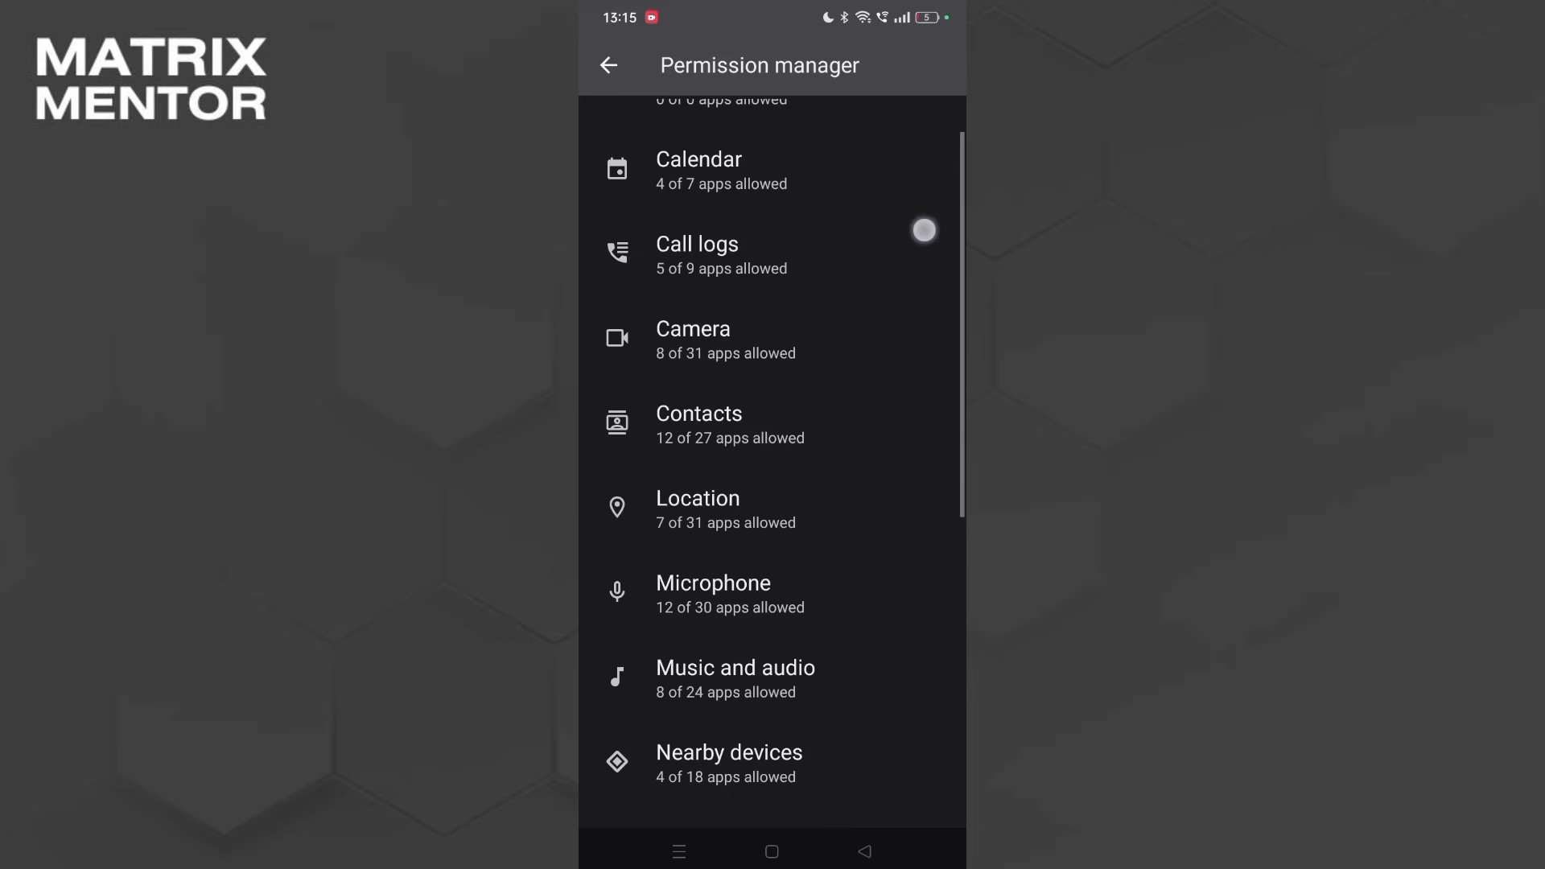
pyautogui.scroll(-3)
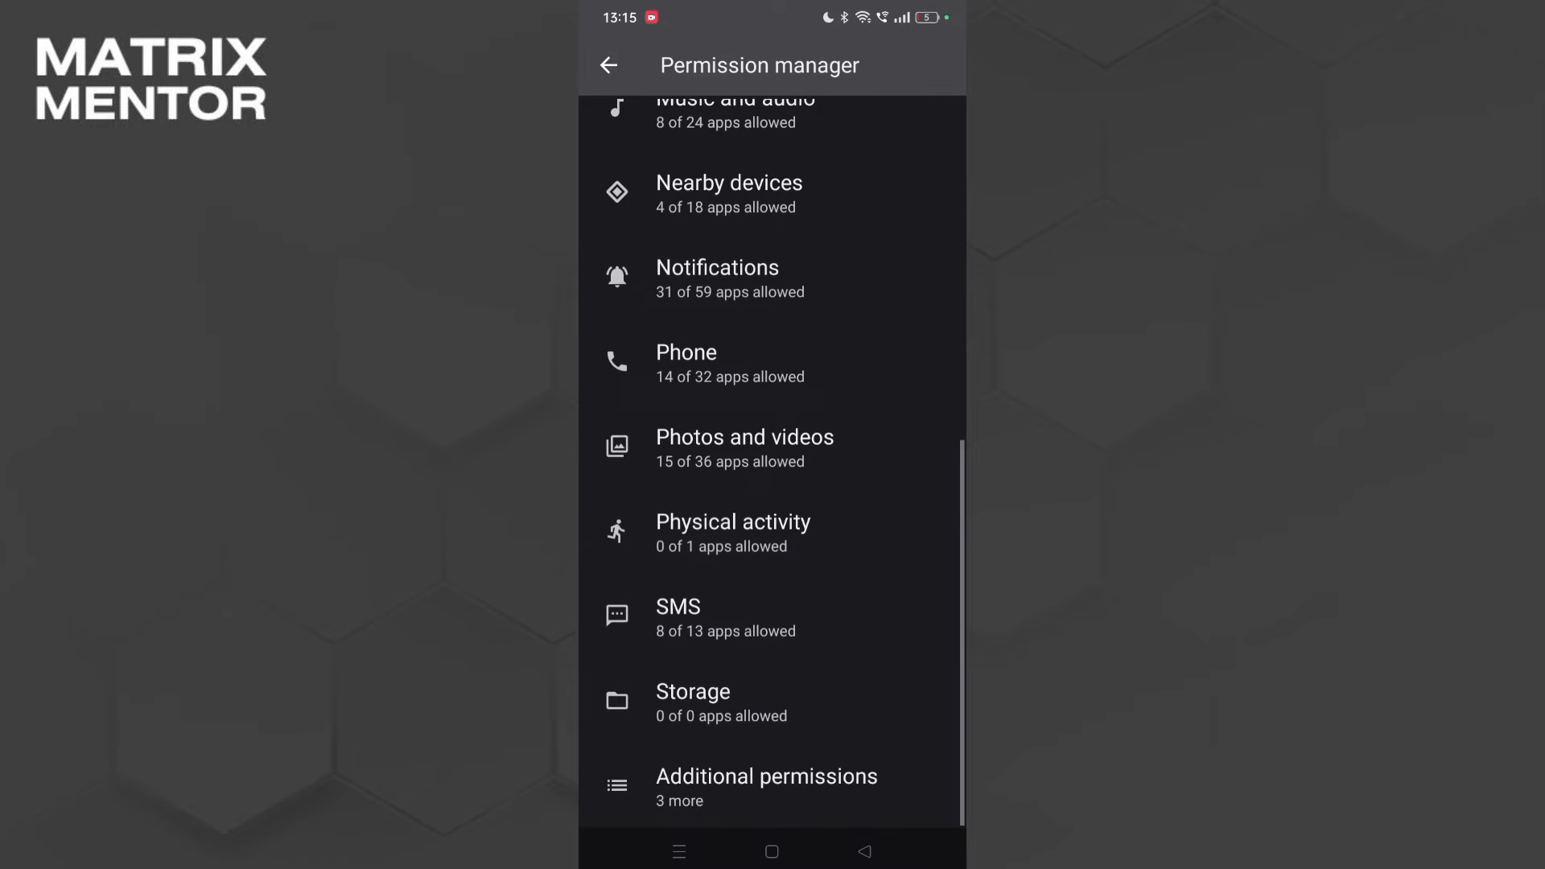
pyautogui.click(611, 64)
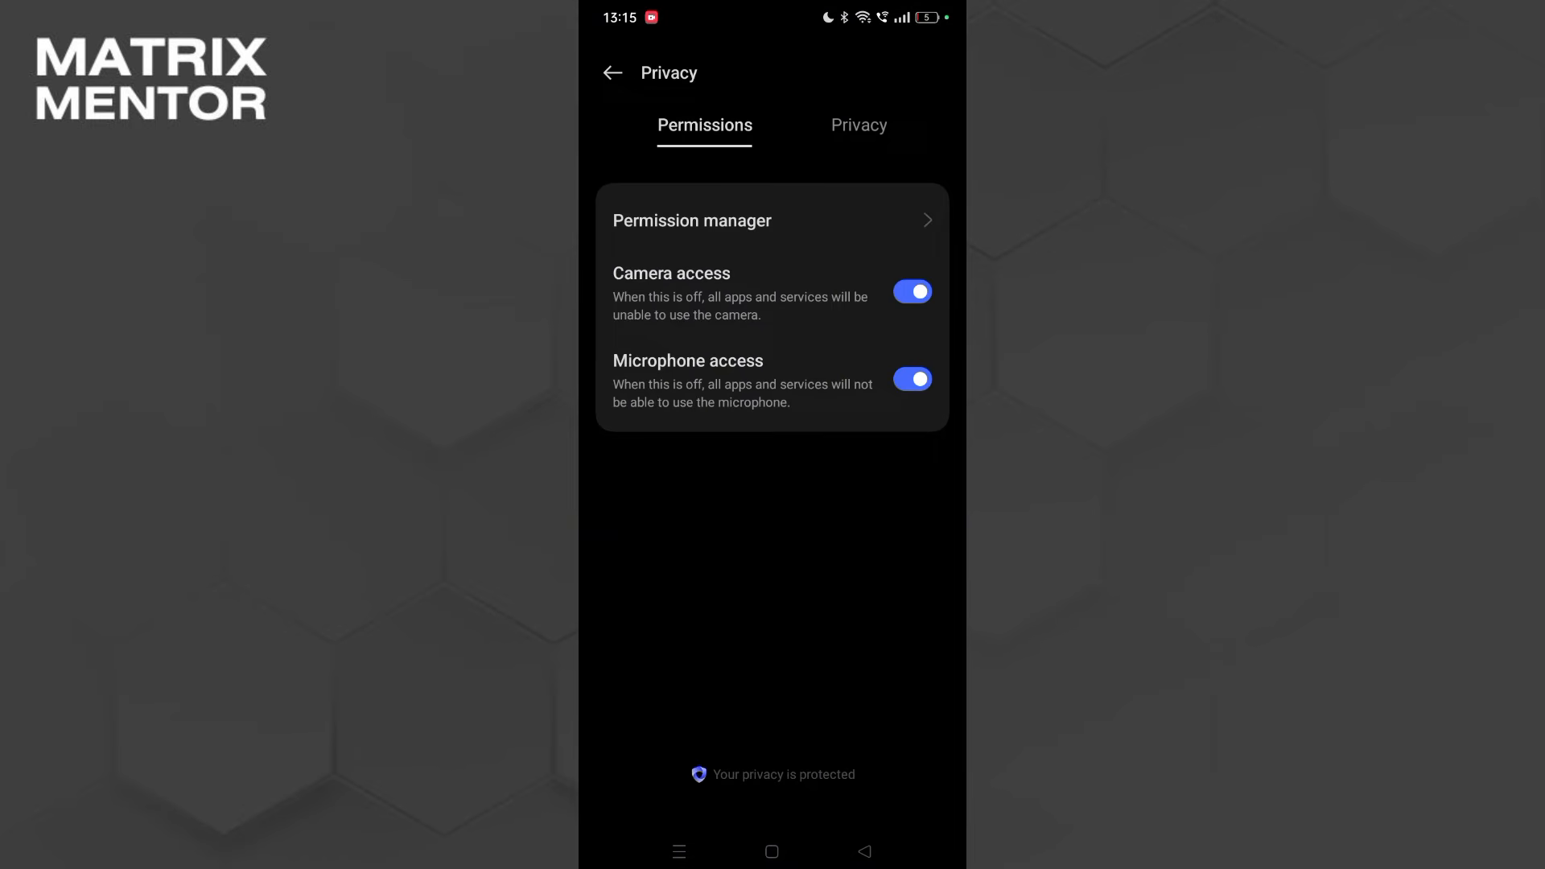
pyautogui.click(771, 852)
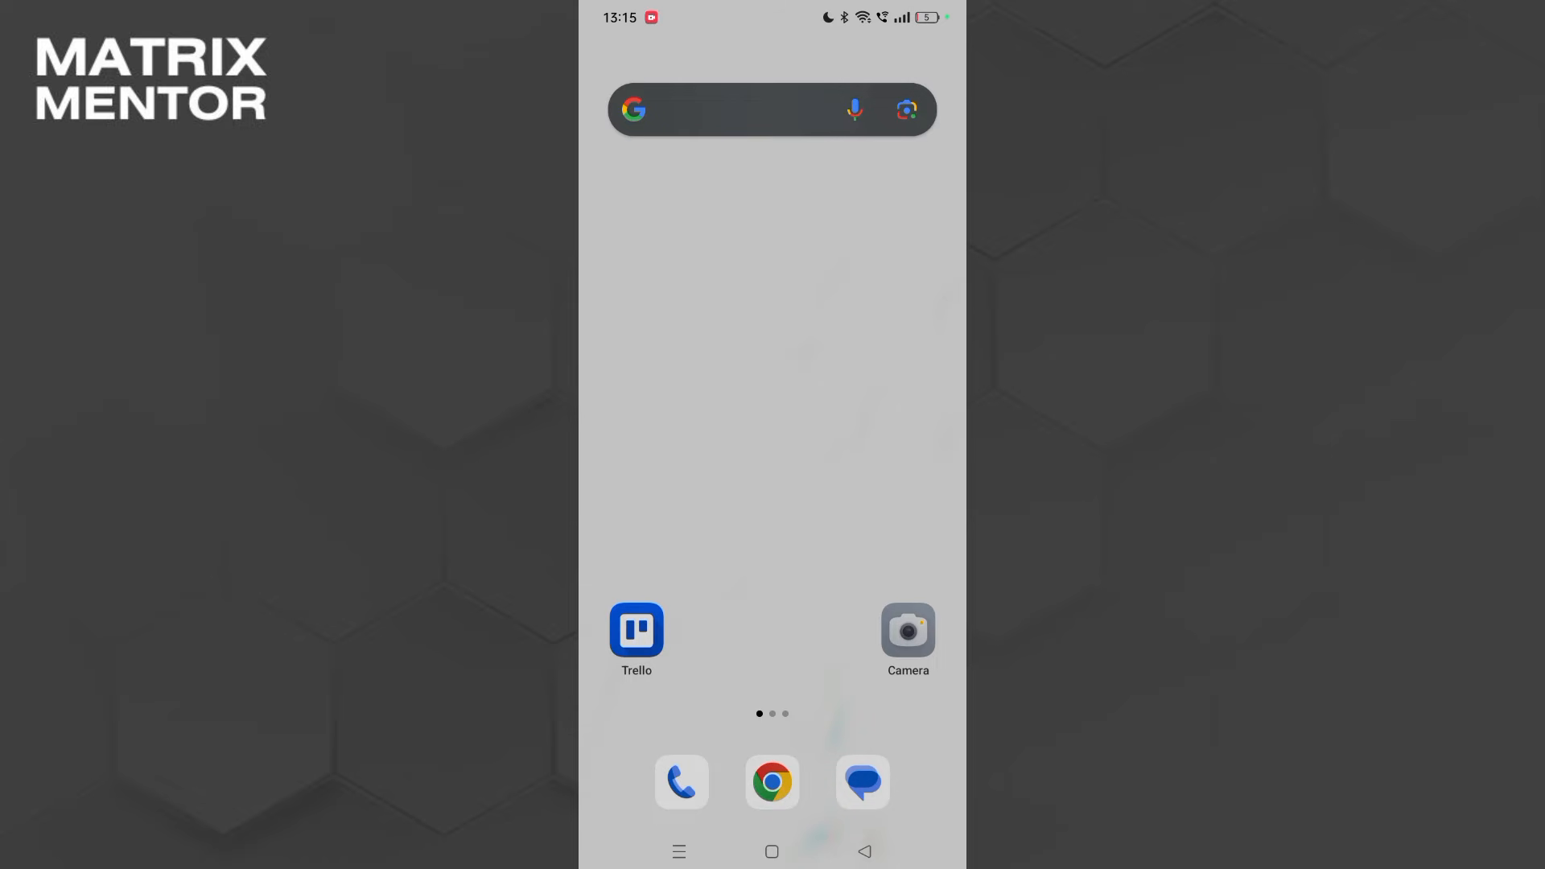
# Swipe up on the home screen to show the alphabetical app drawer
pyautogui.scroll(-3)
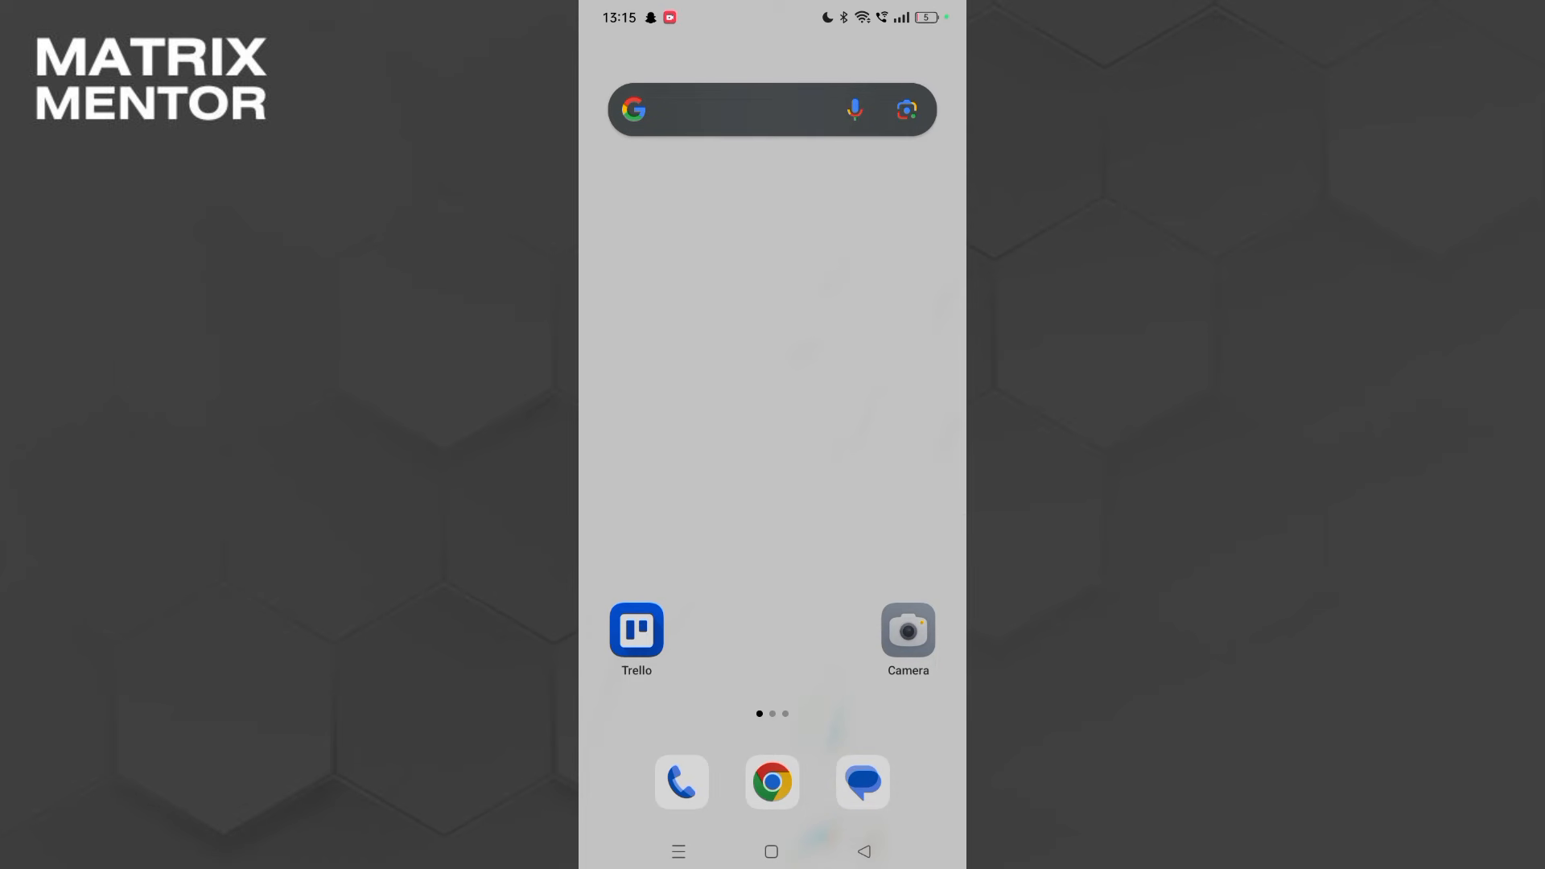
pyautogui.scroll(3)
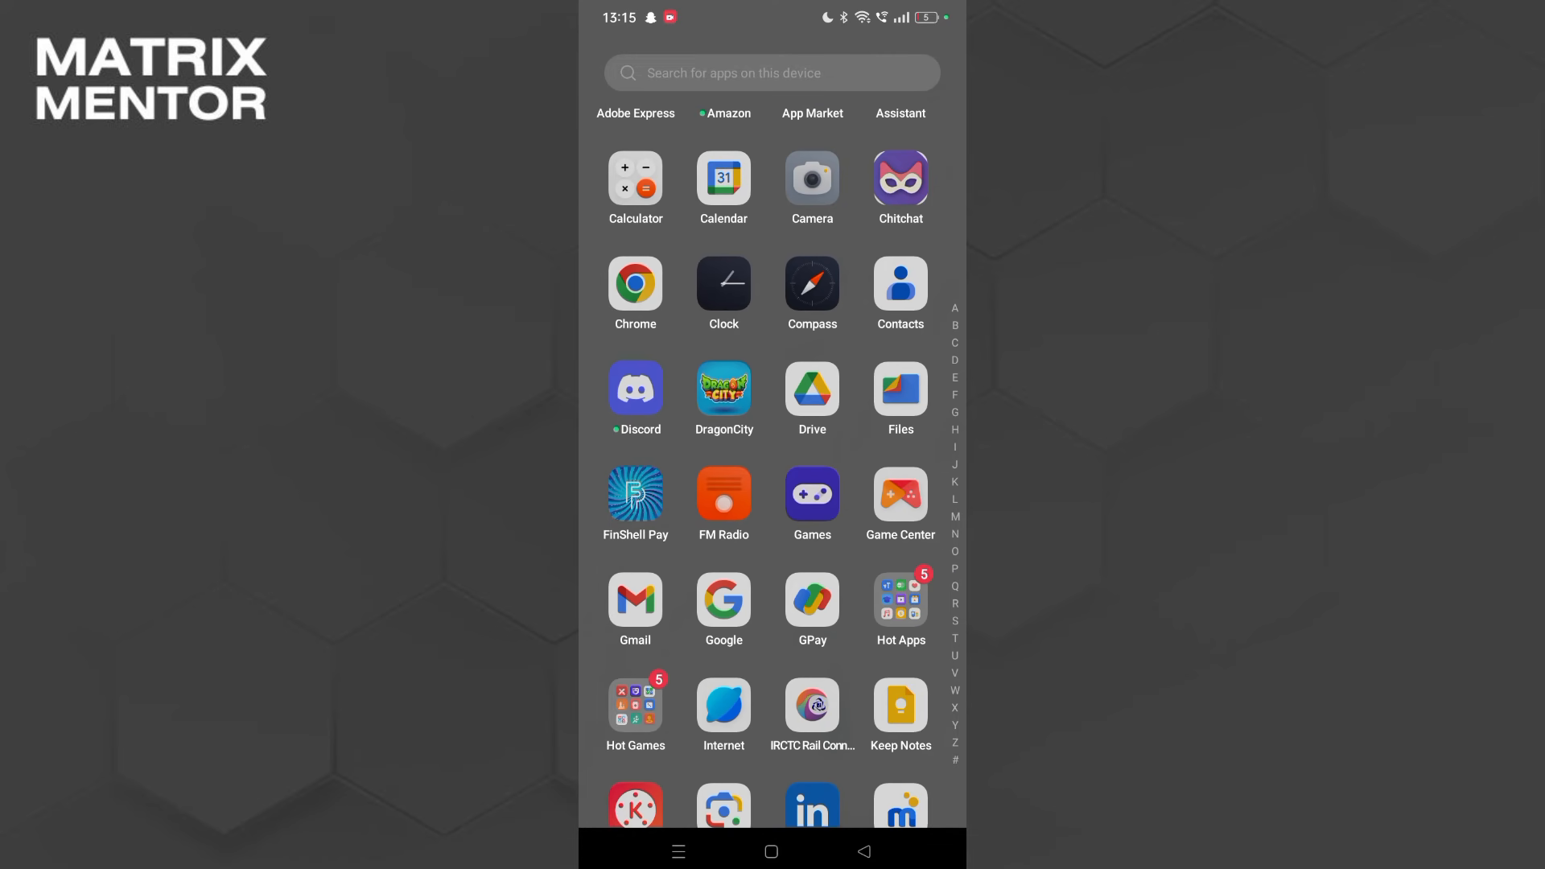